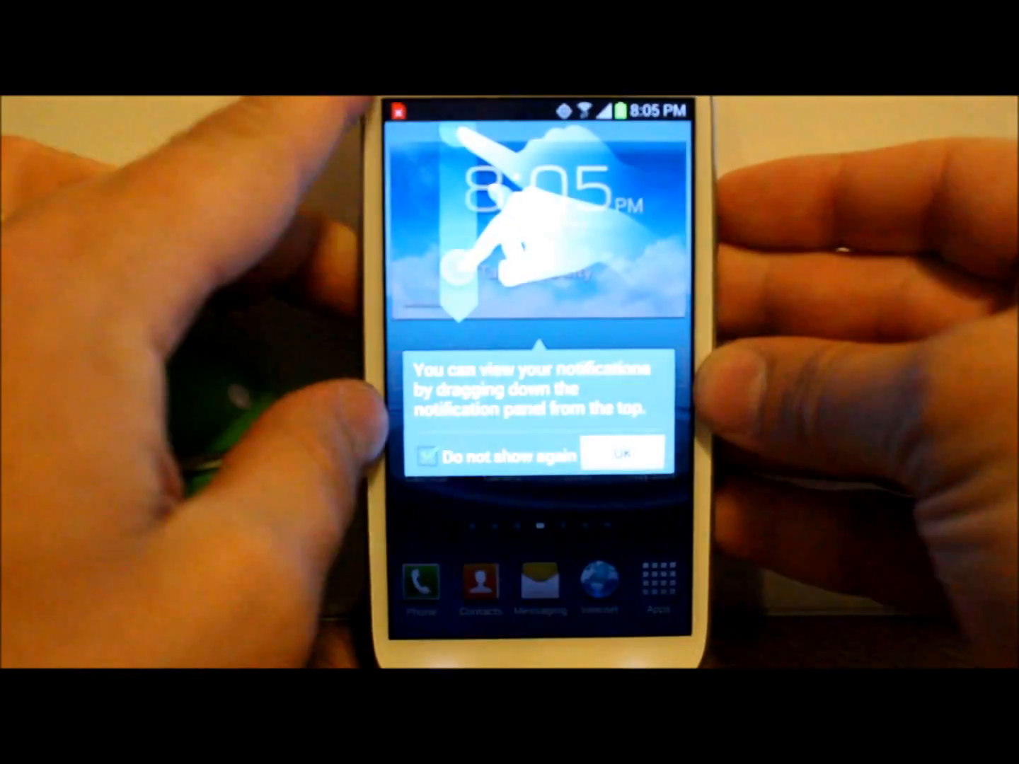
Step: Dismiss the notification-panel tip, then power the phone off from Device options
{"action": "left_click", "coordinate": [625, 453]}
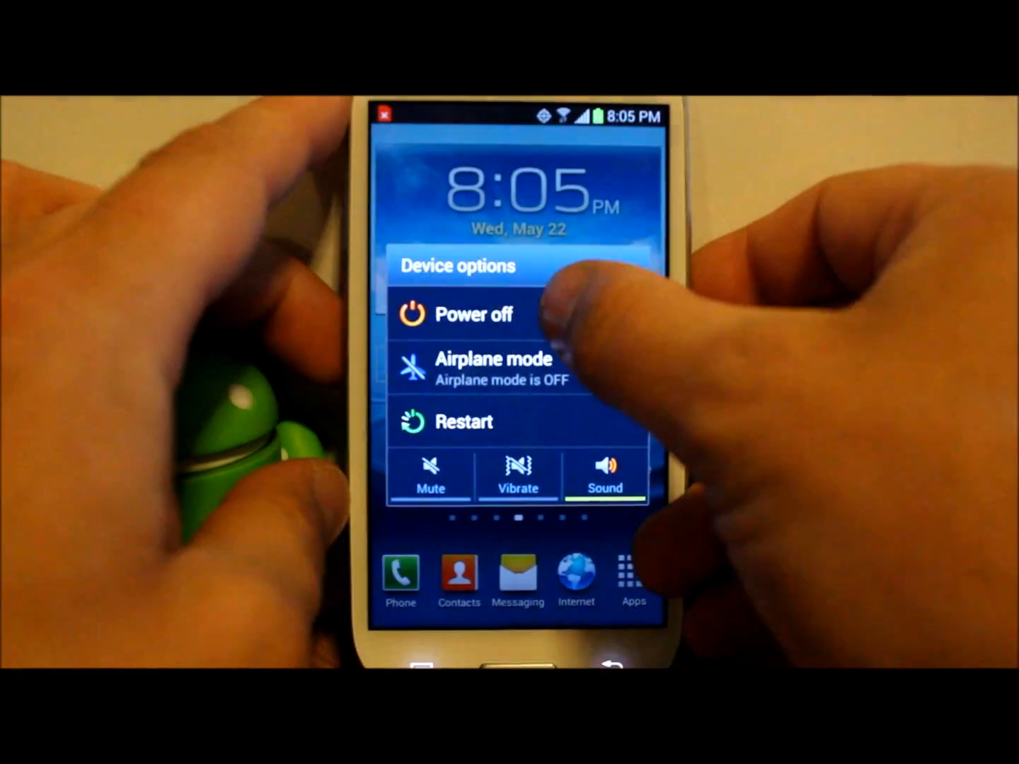
{"action": "left_click", "coordinate": [466, 422]}
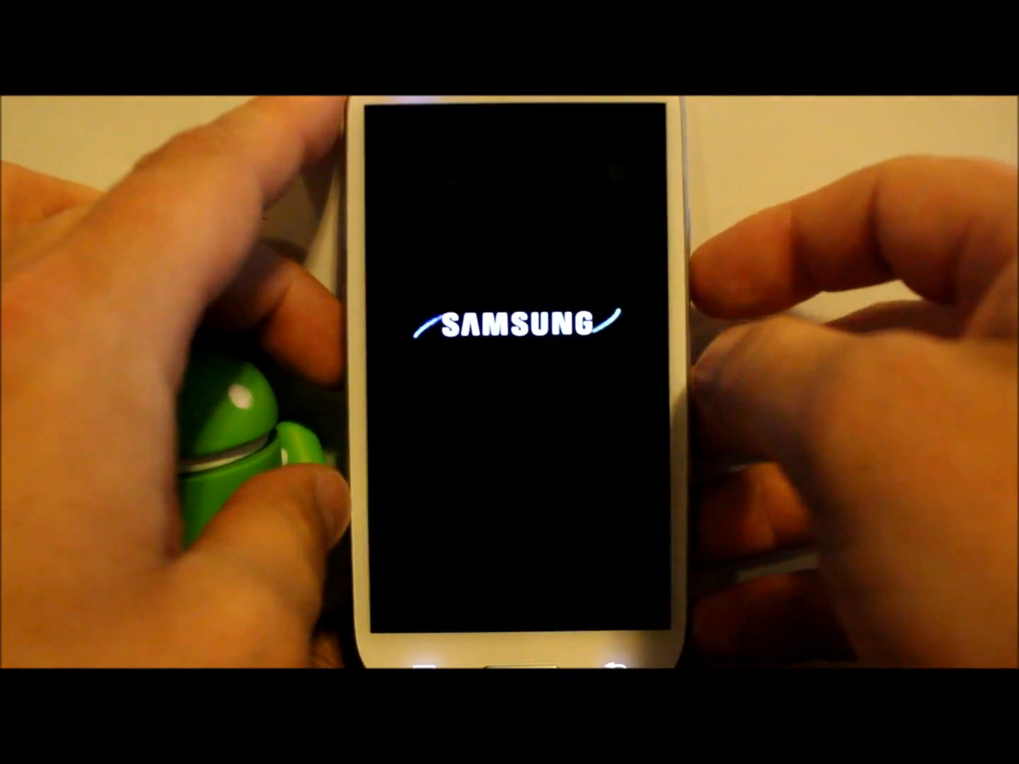